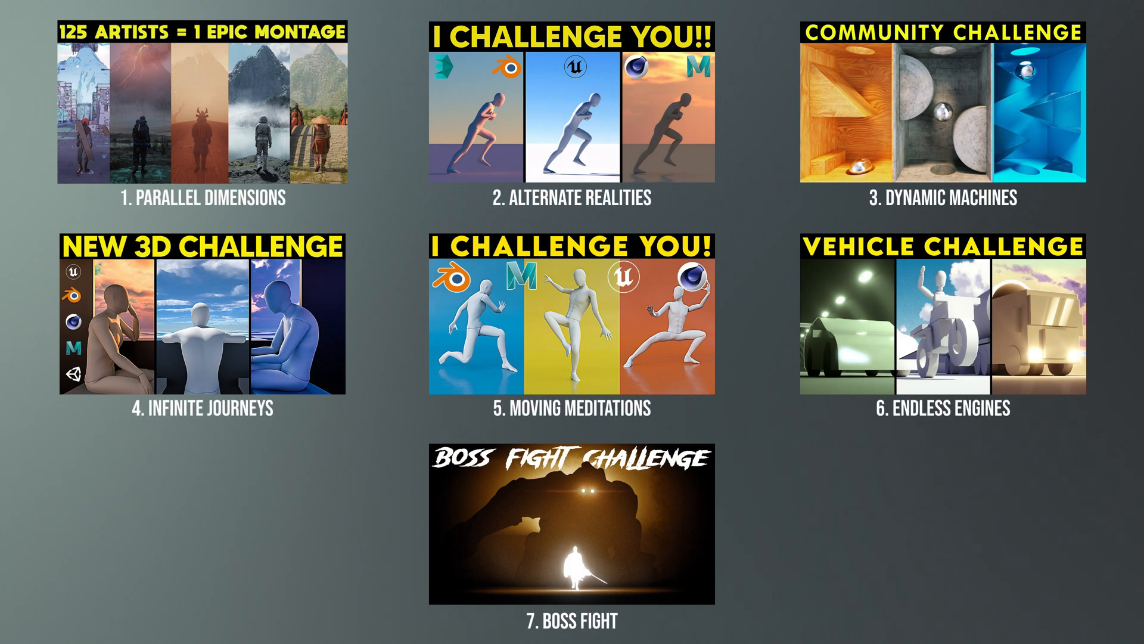
Step: Scroll through the YouTube results for 'unreal engine 5 jiggle physics tutorial'
{"action": "left_click", "coordinate": [574, 525]}
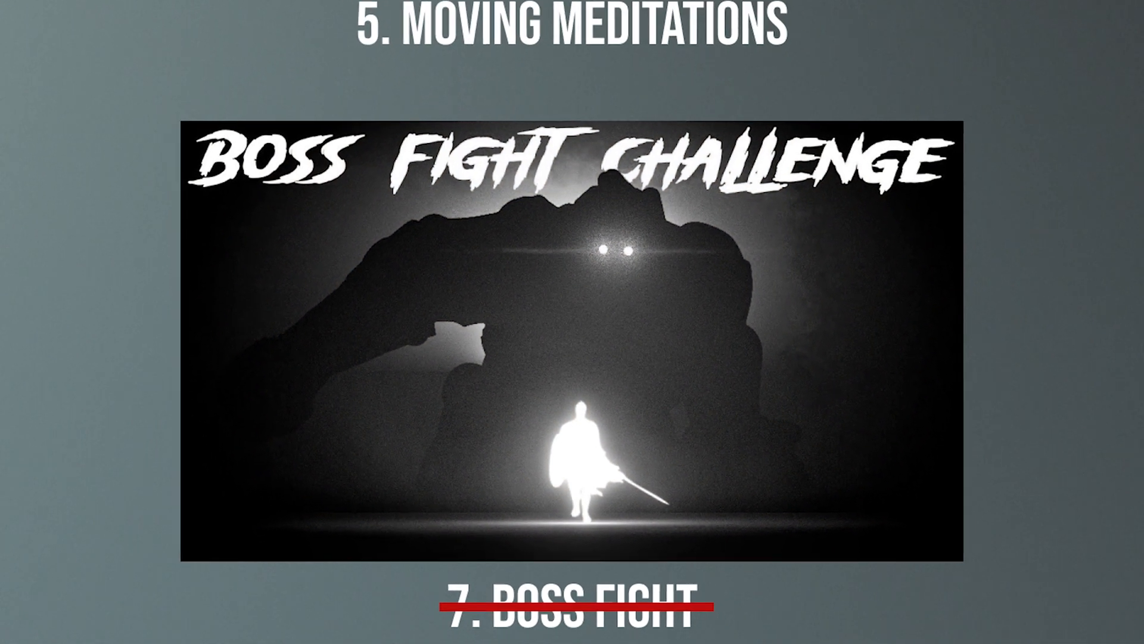
{"action": "scroll", "scroll_direction": "down", "scroll_amount": 3}
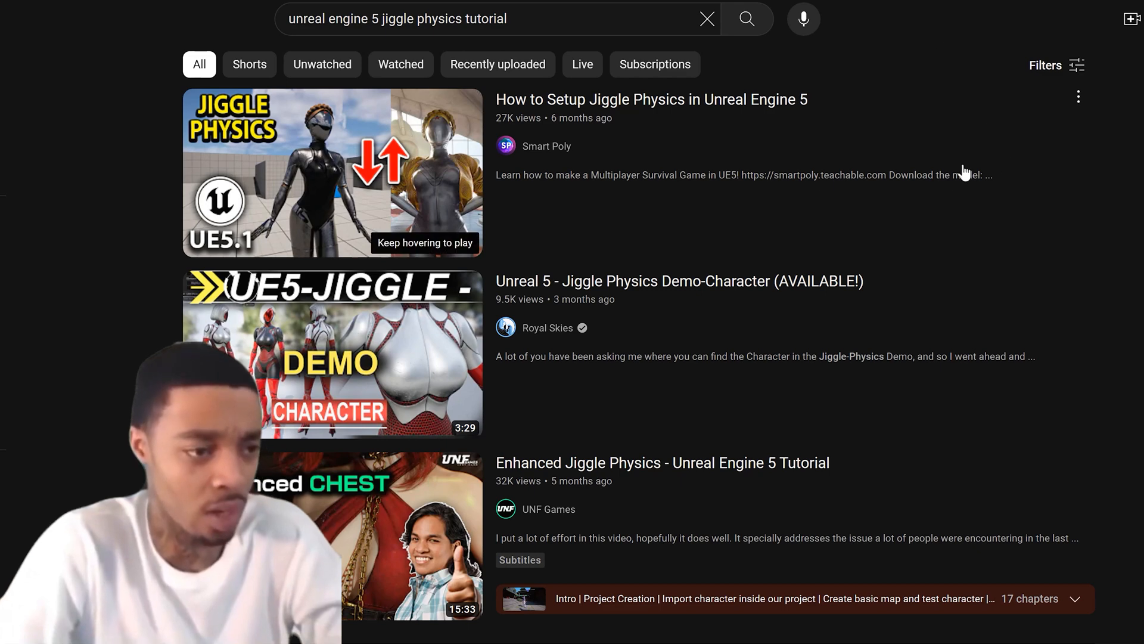
{"action": "scroll", "scroll_direction": "down", "scroll_amount": 3}
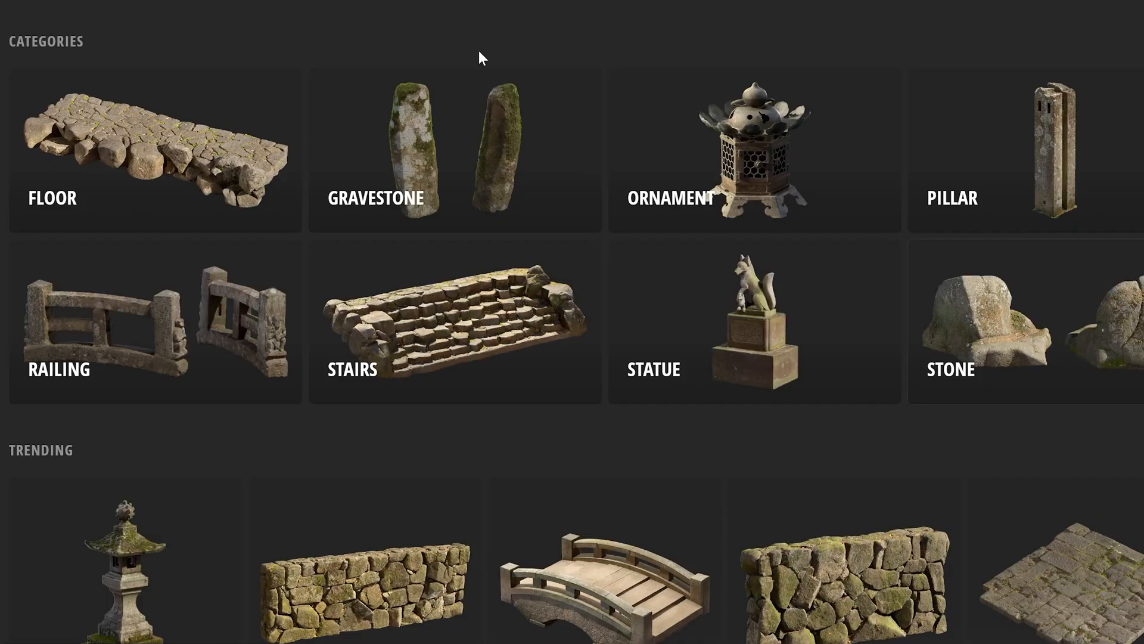
Step: Scroll through the Megascans Japanese asset categories and the Sketchfab 'japanese castle' results
{"action": "scroll", "scroll_direction": "down", "scroll_amount": 3}
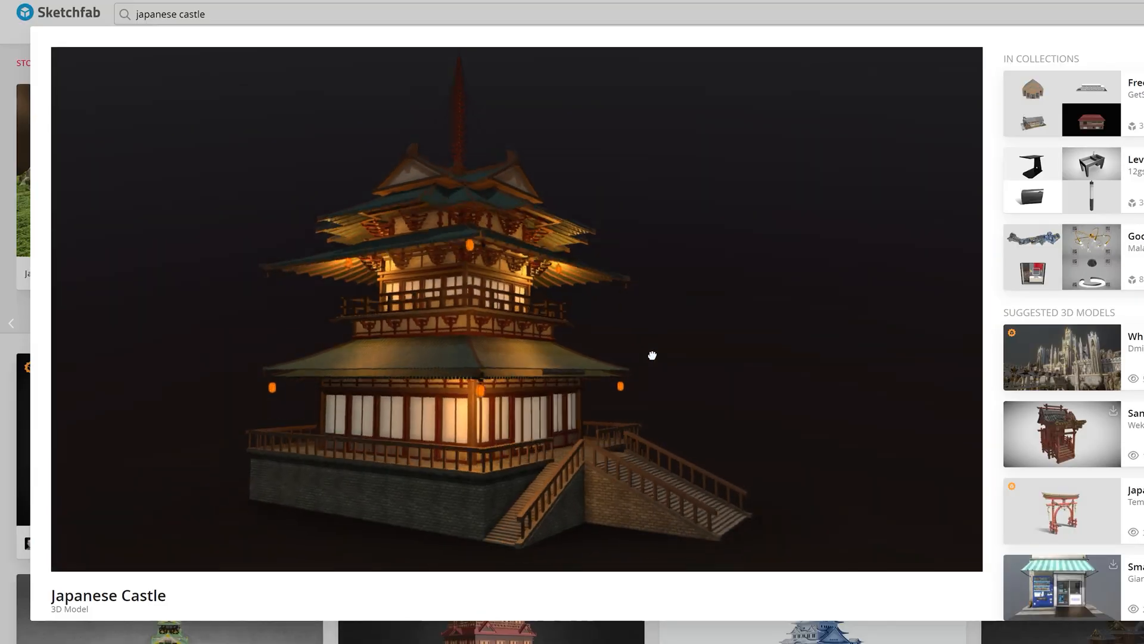
{"action": "scroll", "scroll_direction": "down", "scroll_amount": 3}
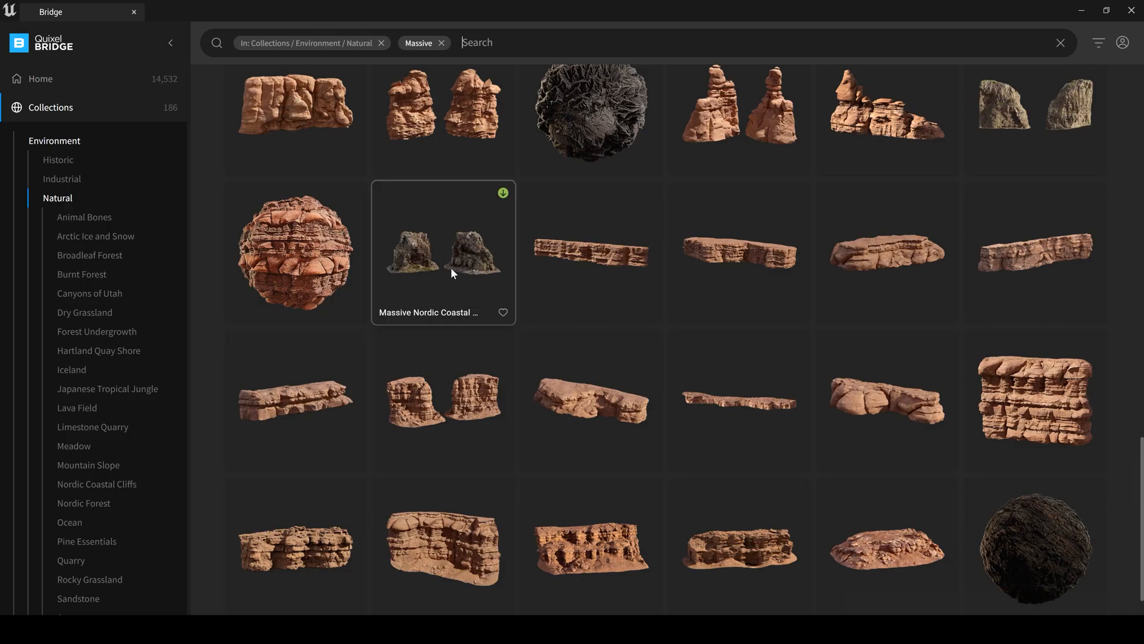
Step: Key PointLight11's Fade Distance and Intensity in the Sequencer
{"action": "left_click", "coordinate": [443, 252]}
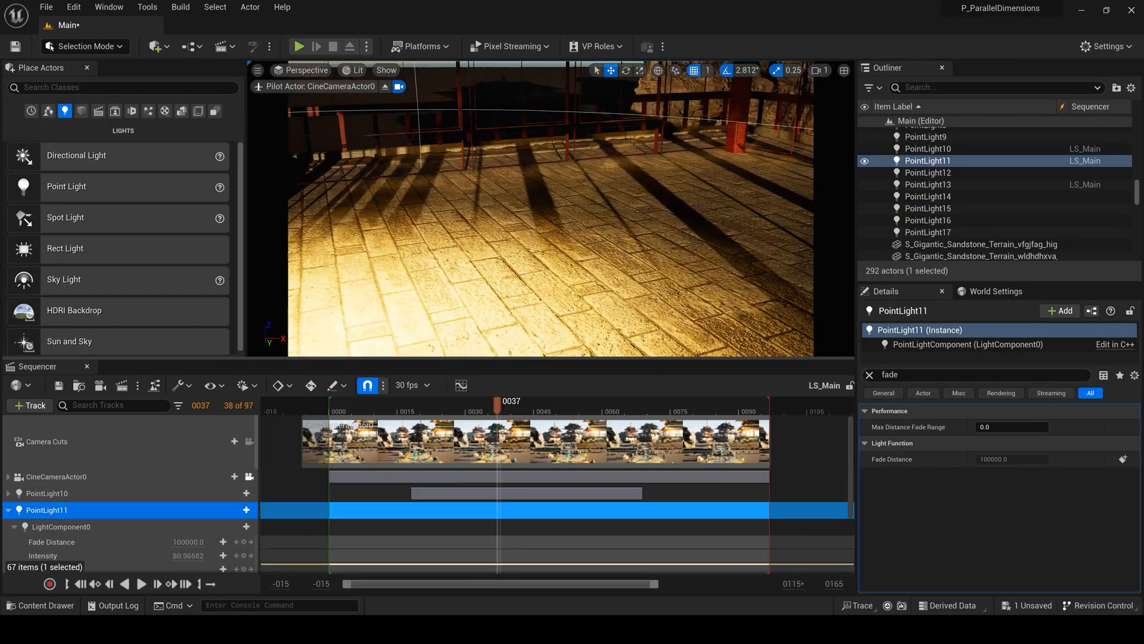
{"action": "left_click_drag", "start_coordinate": [507, 401], "coordinate": [478, 400]}
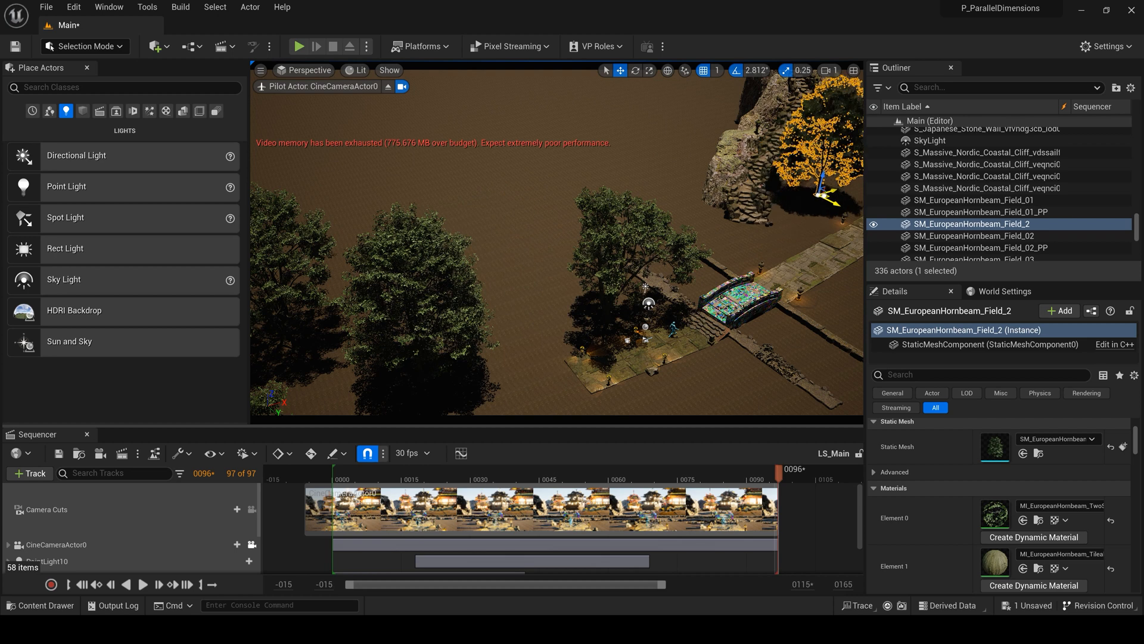
Step: Search the LandPaint material's node palette for 'macro' variation nodes
{"action": "left_click", "coordinate": [85, 46]}
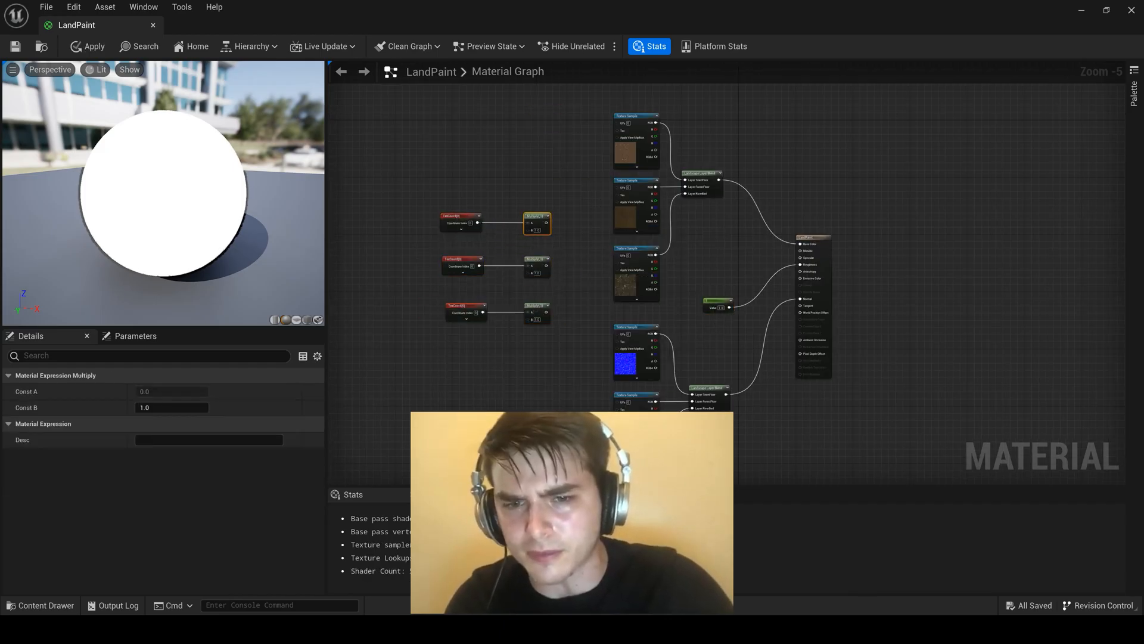
{"action": "type", "text": "macro"}
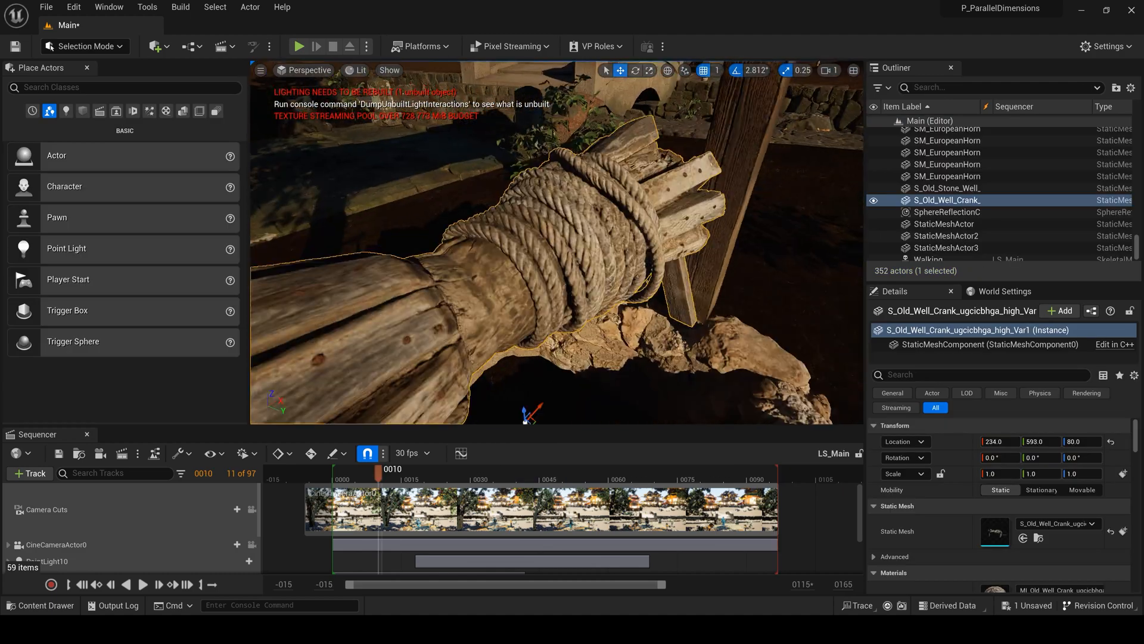
Step: View the sword-carrying warrior character's Marketplace preview images
{"action": "left_click", "coordinate": [946, 188]}
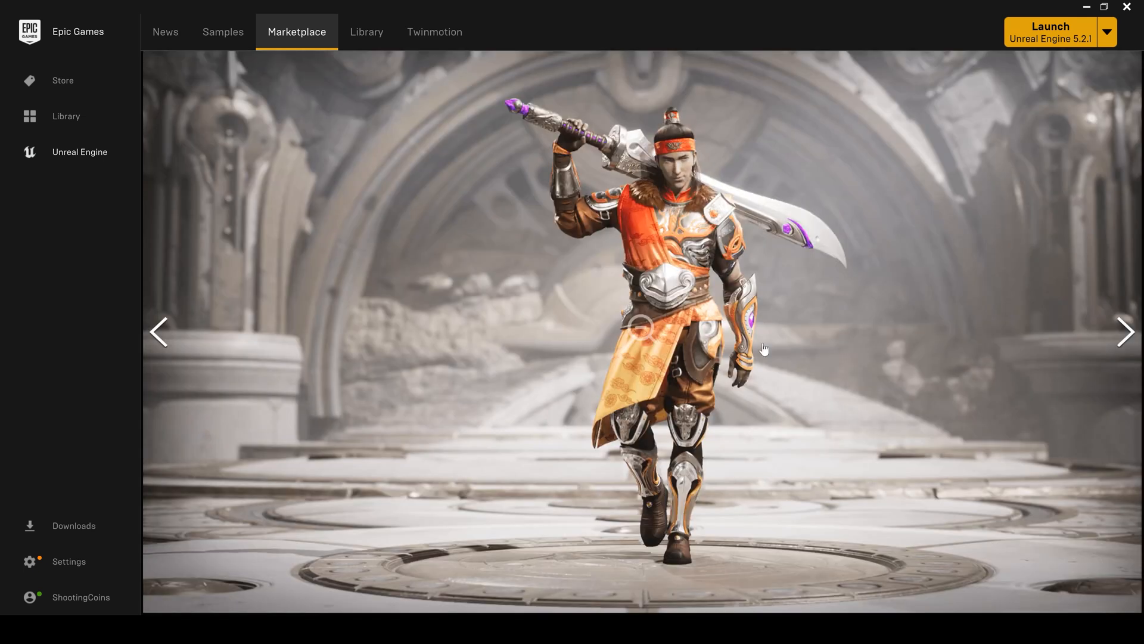
{"action": "left_click", "coordinate": [1127, 334]}
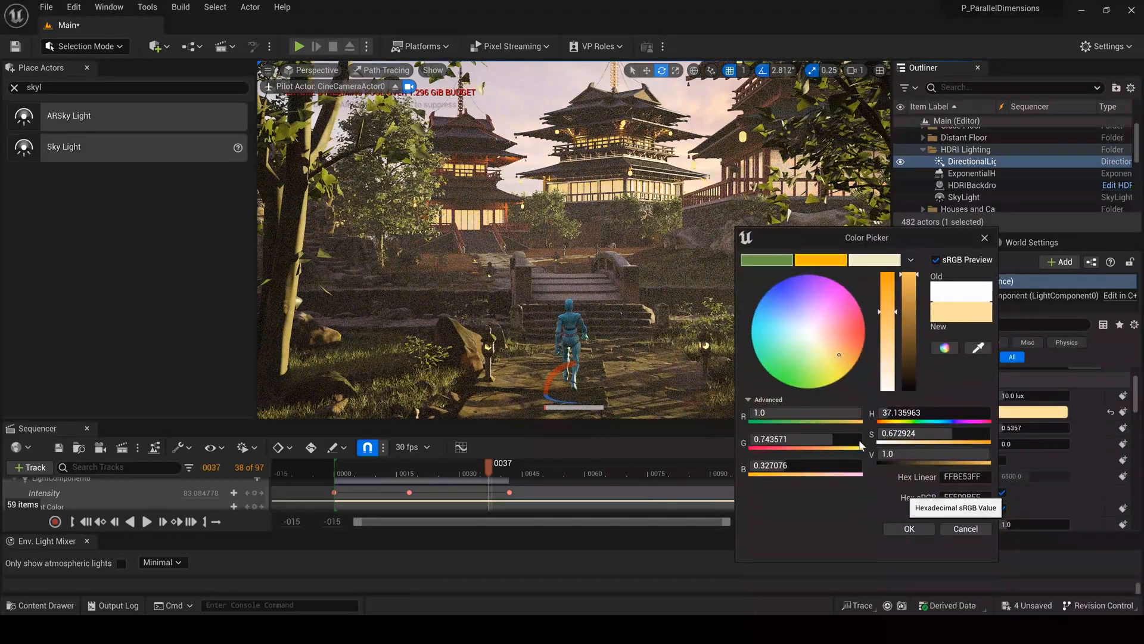
Step: Confirm a warm pale orange Light Color on the DirectionalLight
{"action": "left_click", "coordinate": [909, 529]}
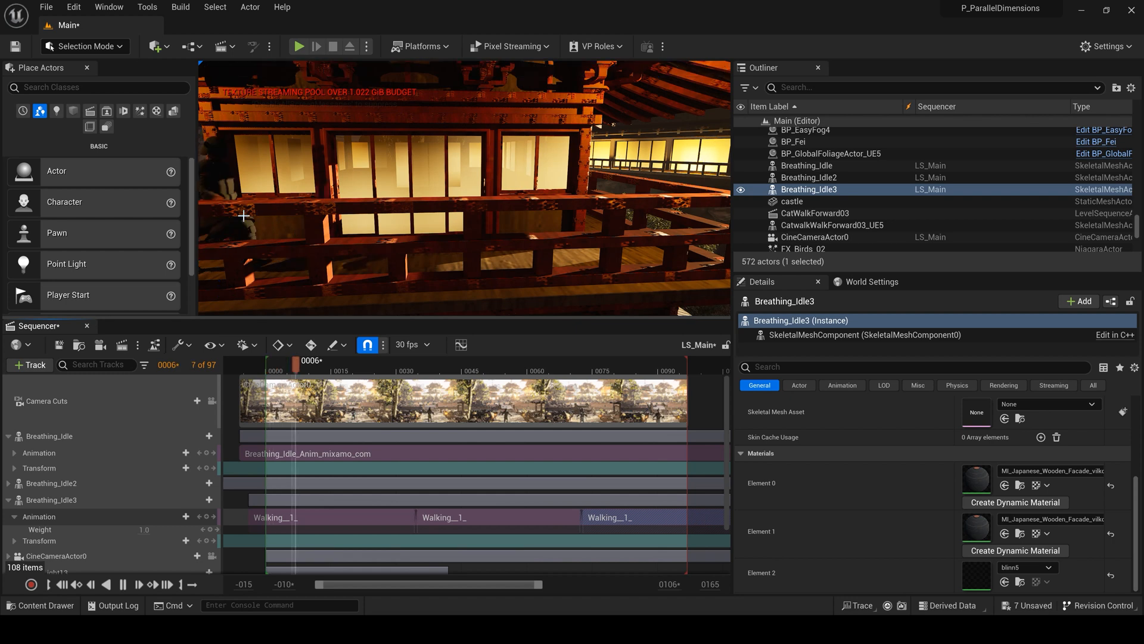
Step: Scrub the timeline to preview the samurai walking later in the sequence
{"action": "left_click_drag", "start_coordinate": [300, 360], "coordinate": [576, 359]}
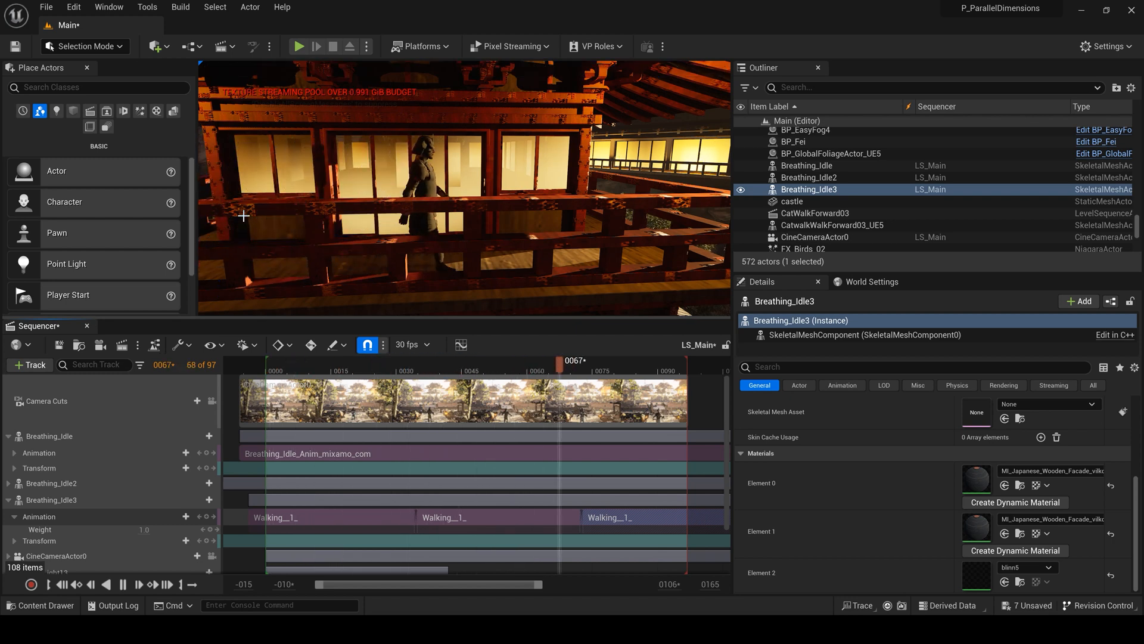